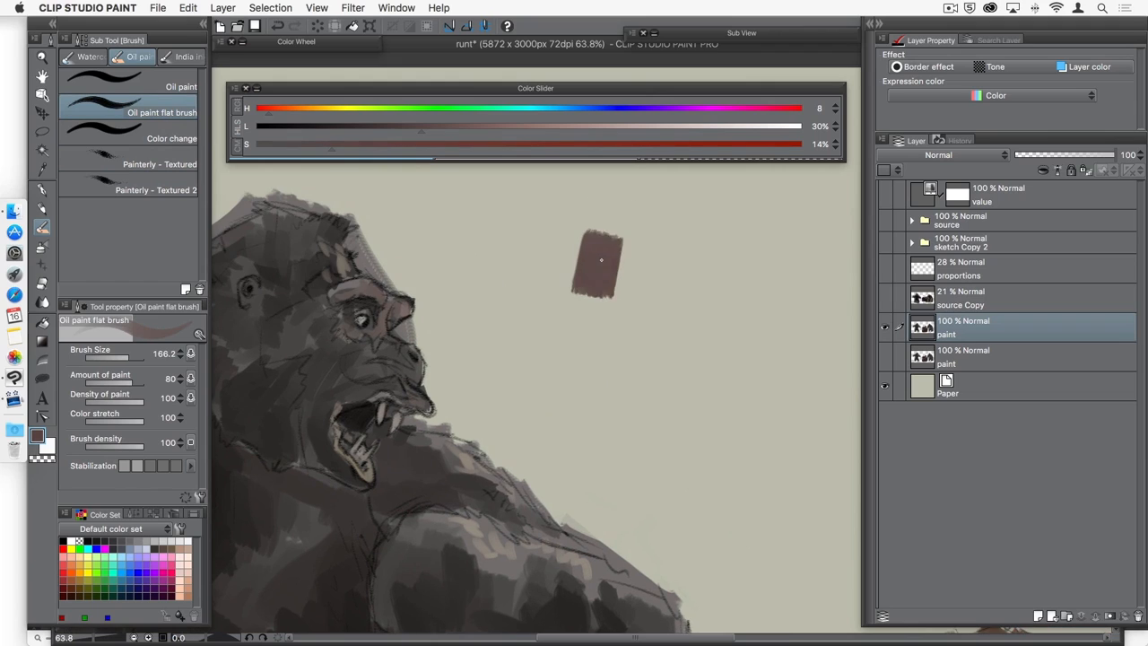
Step: Paint and enlarge a muted brown swatch beside the gorilla, then dab golden ochre over its top
left_click_drag(596, 260, 628, 323)
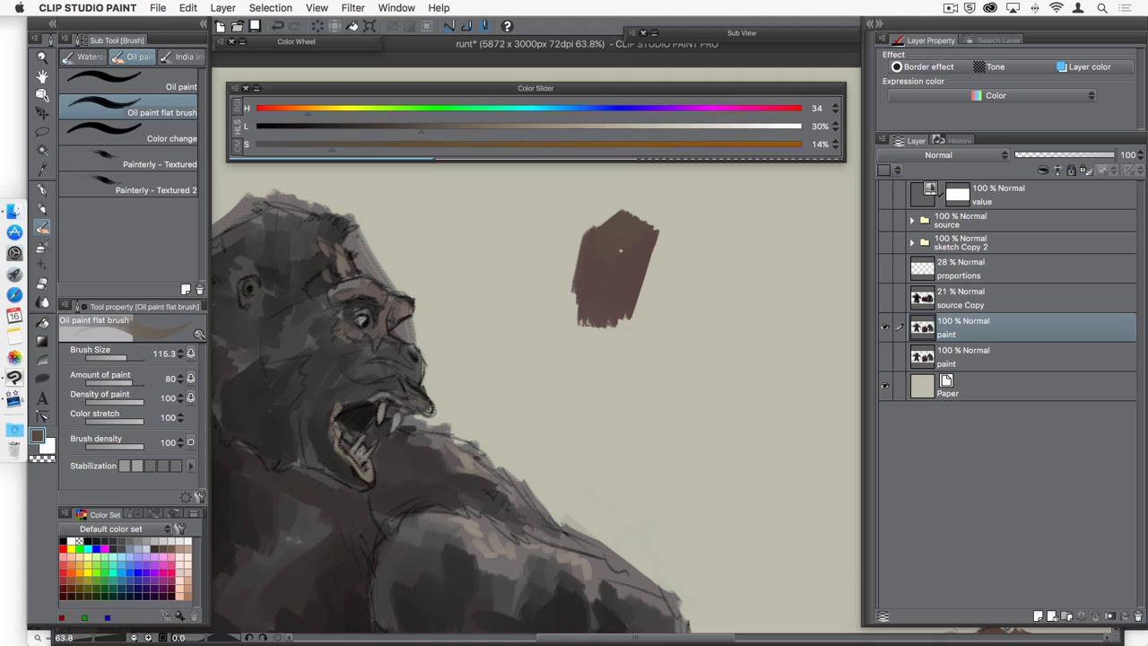
left_click_drag(332, 148, 437, 148)
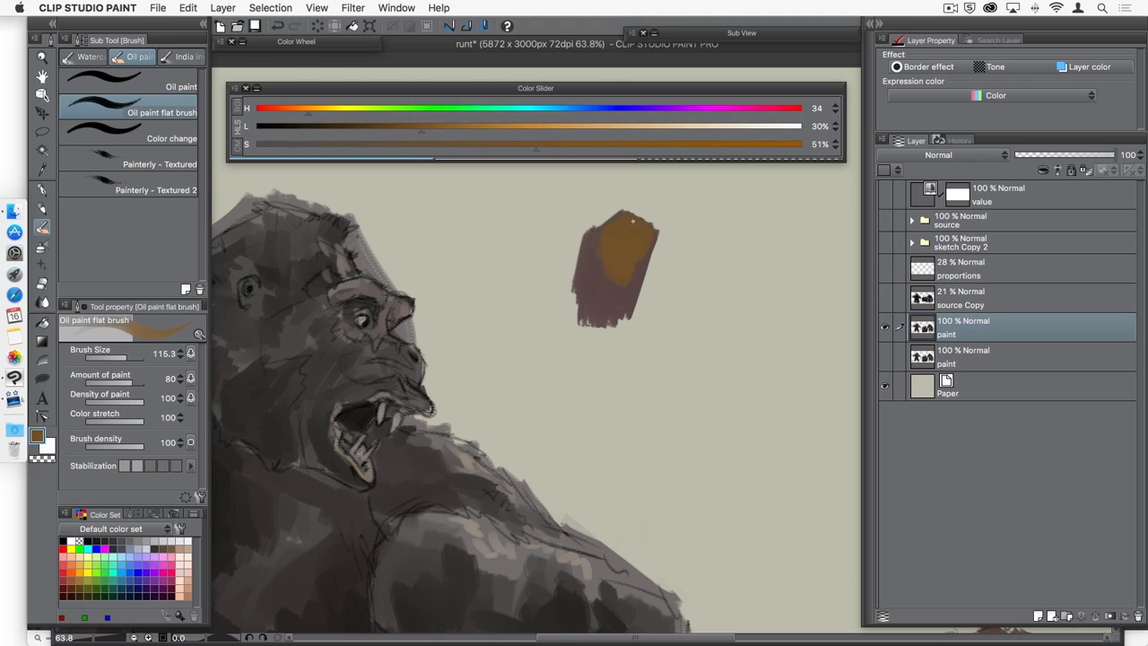
left_click_drag(619, 269, 614, 386)
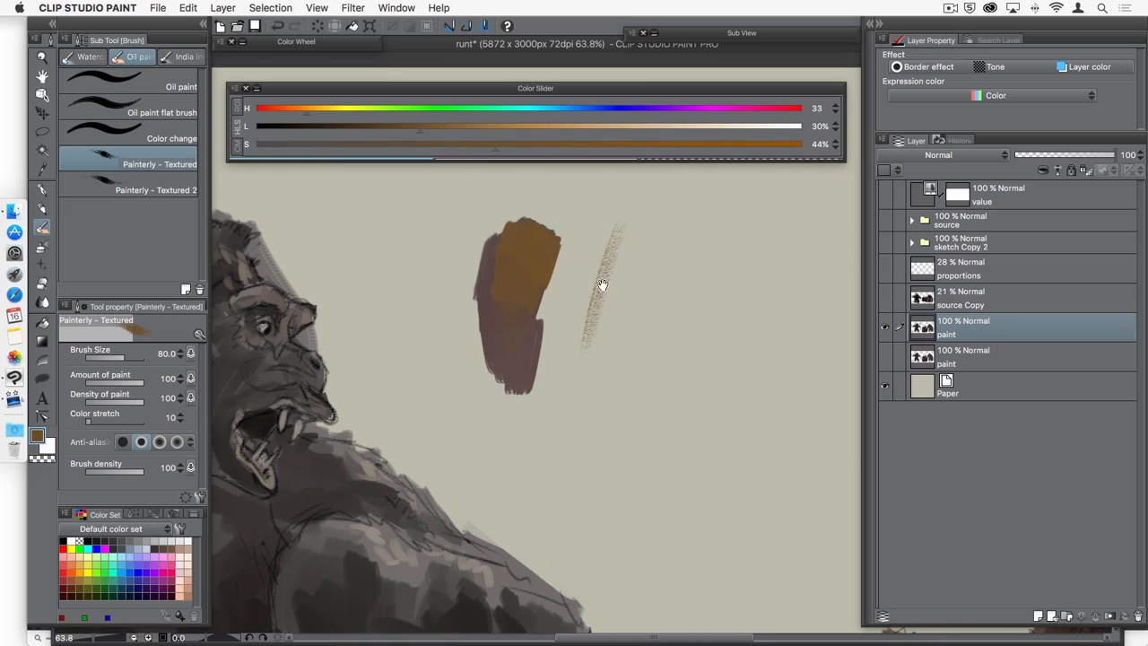
Step: Lay two streaky Painterly - Textured dry-brush strokes beside the colour swatch
left_click_drag(620, 224, 579, 426)
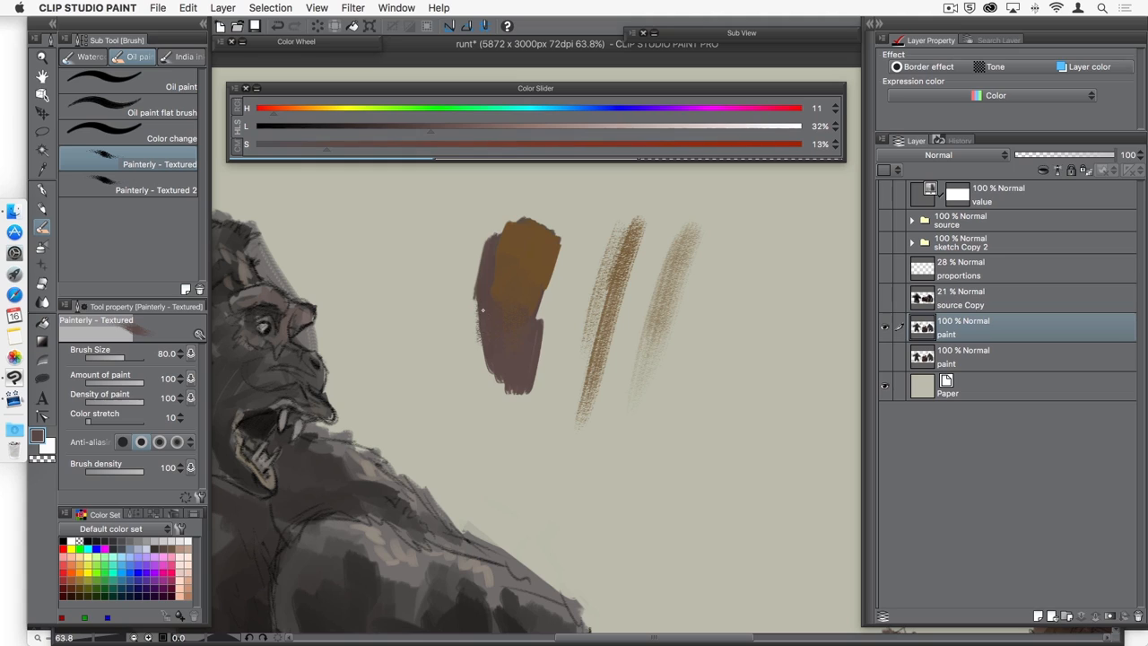
left_click_drag(483, 309, 502, 376)
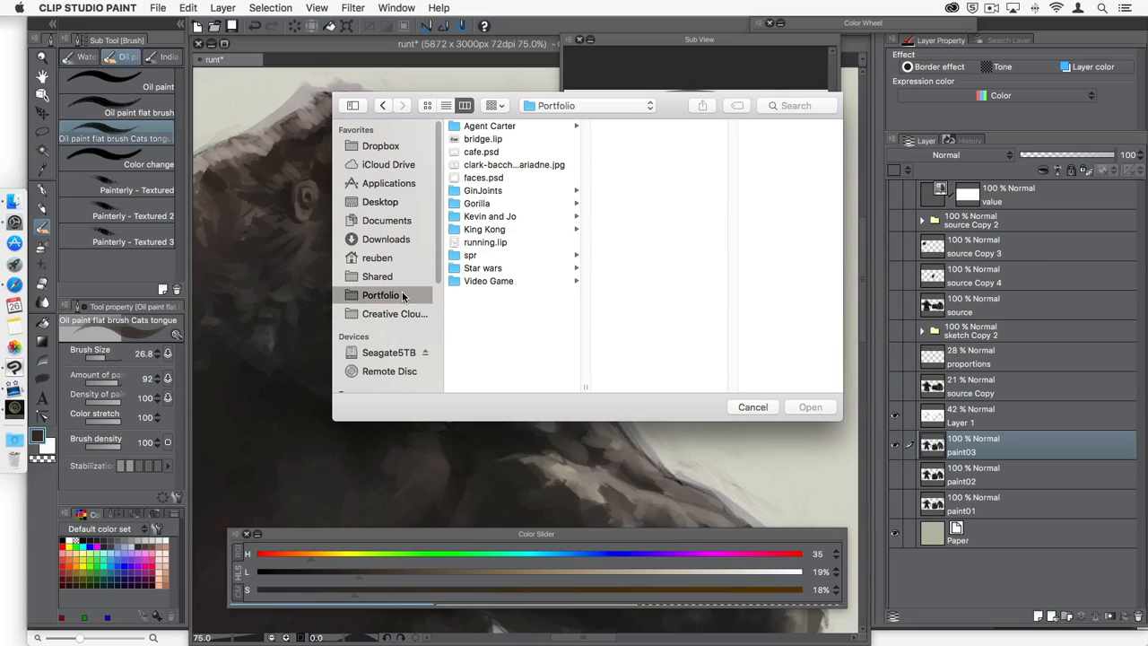
Step: Show the Portfolio folder's contents in the import file browser
left_click(484, 229)
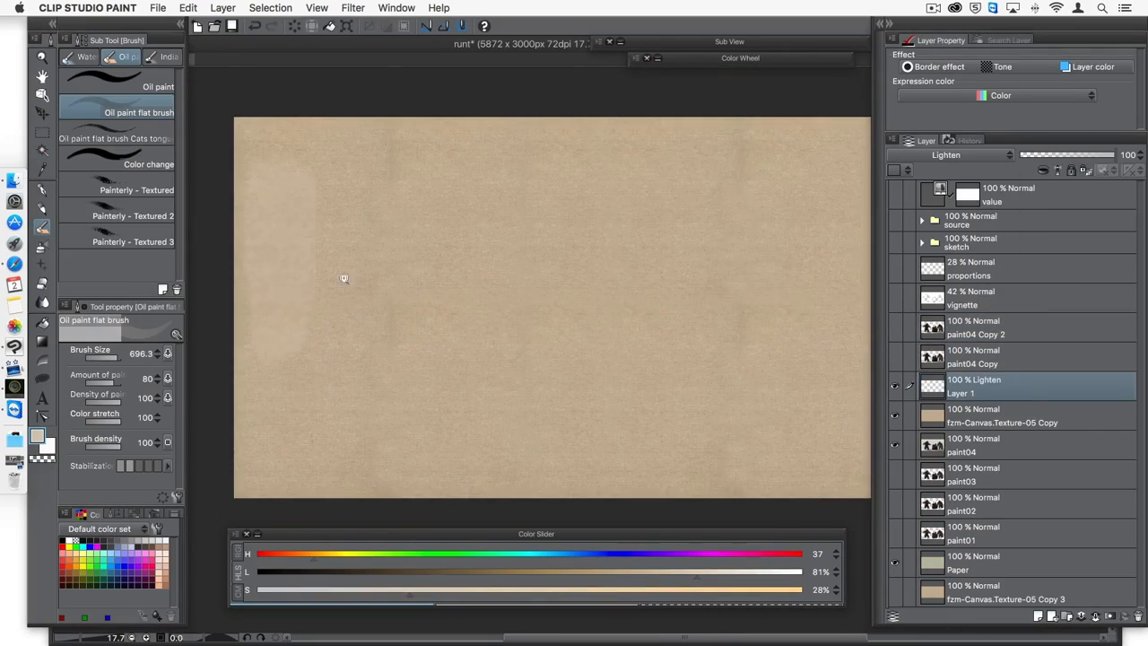
Step: Open the Unsharp mask sharpening filter for the canvas texture layer
left_click(352, 7)
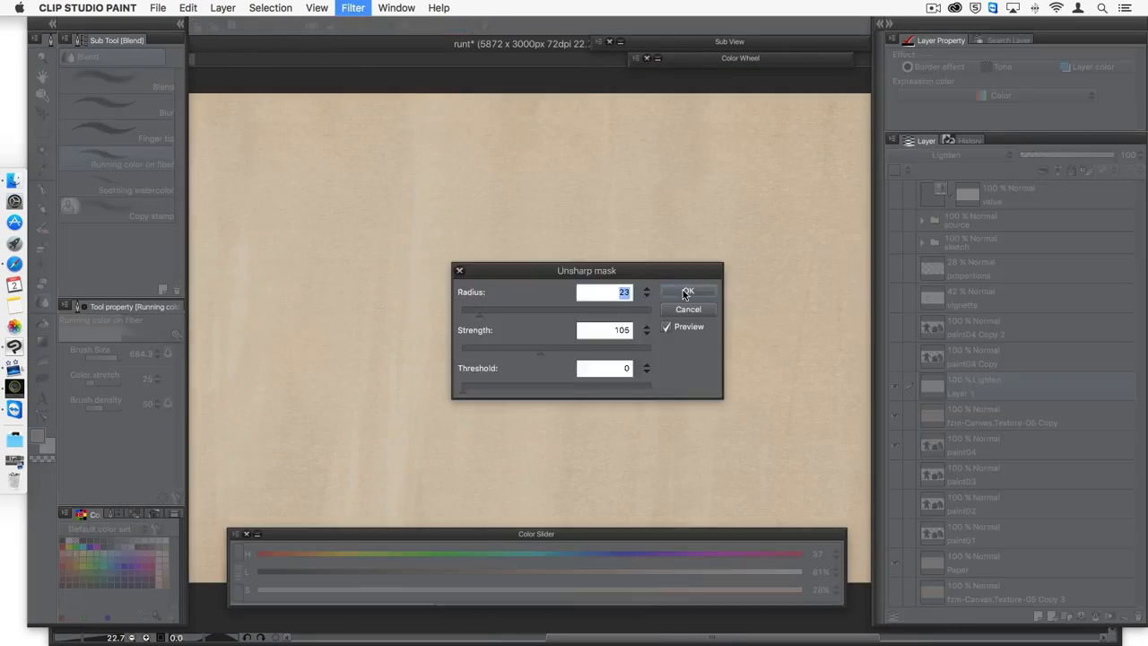